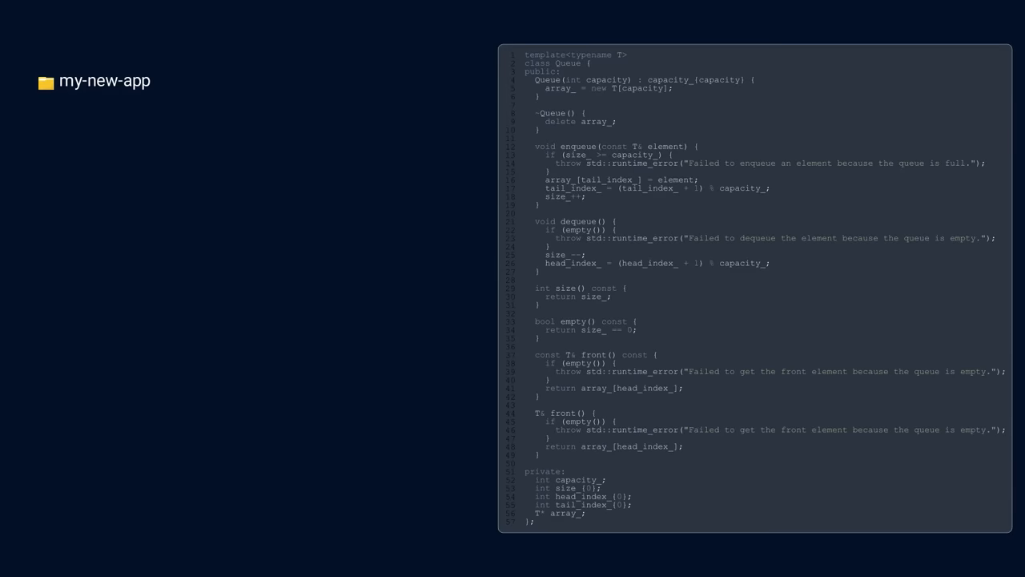
Run git ls-tree on tree e2767aea to list the src blobs main.cpp and secret.cpp.
{"action": "left_click", "coordinate": [46, 80]}
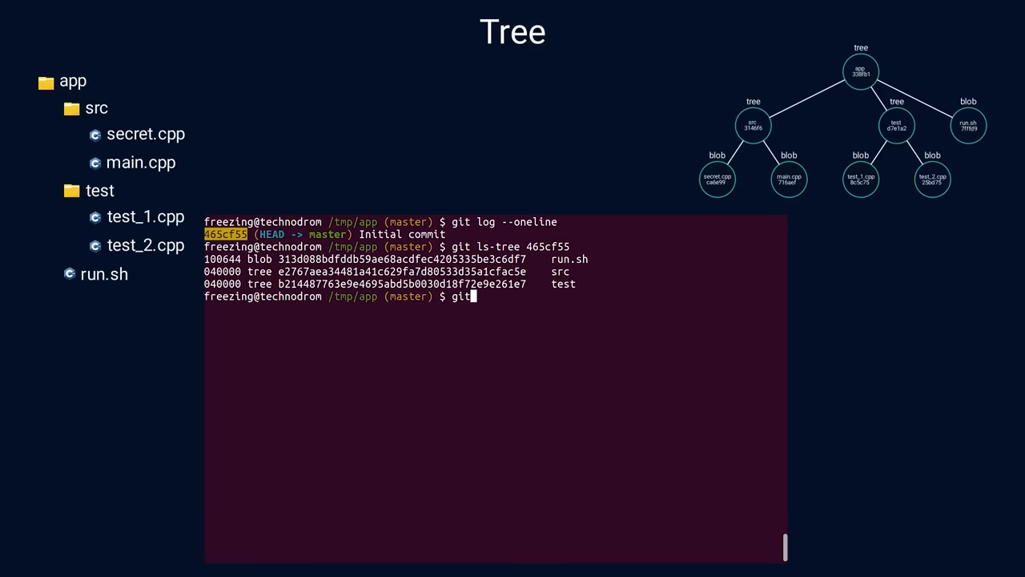
{"action": "type", "text": "git ls-tree e2767aea34481a41c629fa7d80533d35a1cfac5e"}
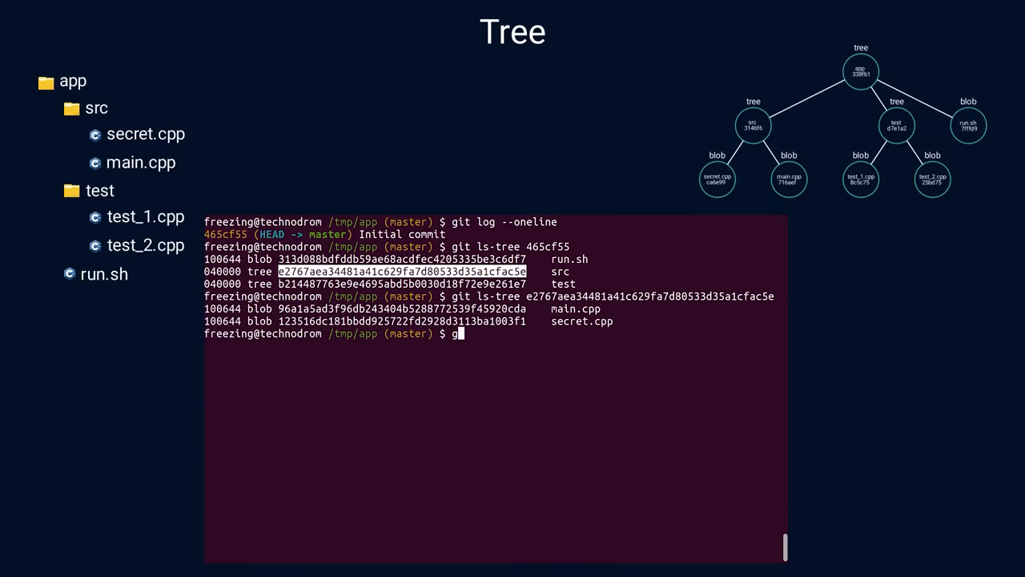